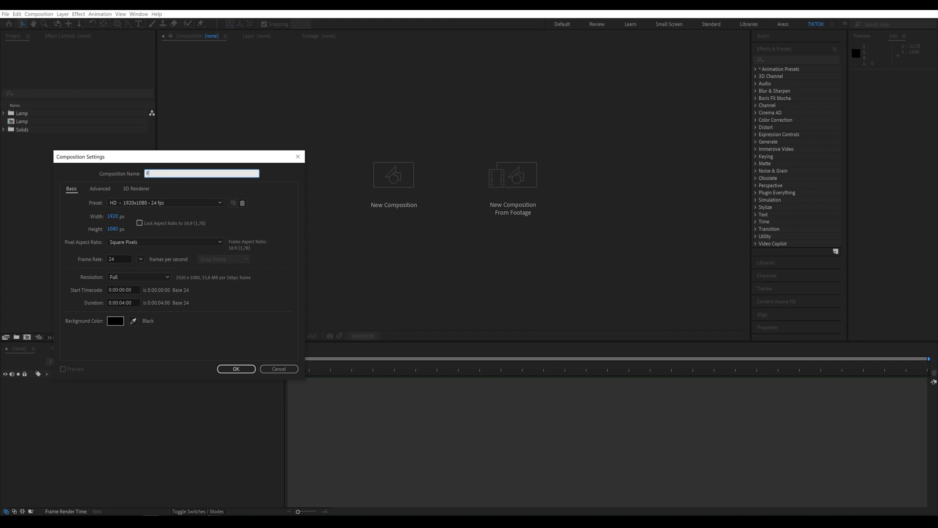
- Confirm the Flickering composition settings and select the Lamp item in the project
{"action": "left_click", "coordinate": [235, 368]}
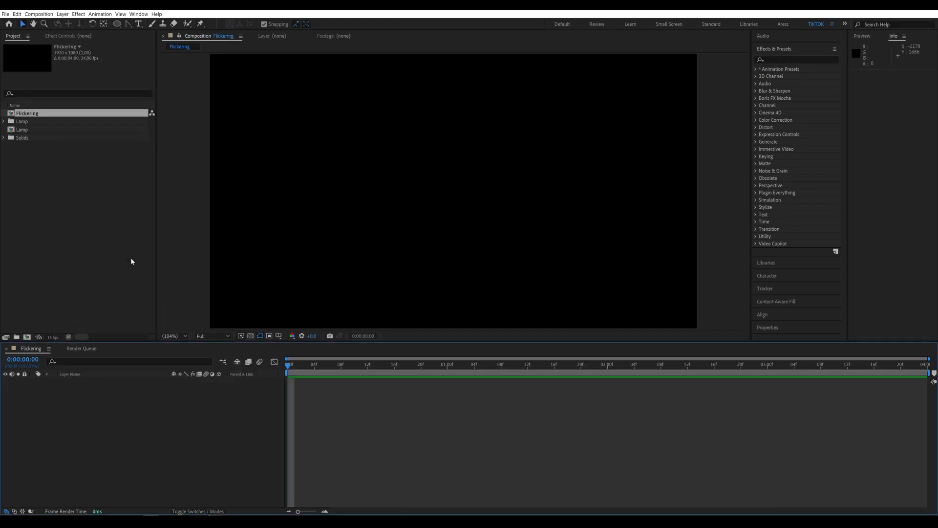
{"action": "left_click", "coordinate": [22, 129]}
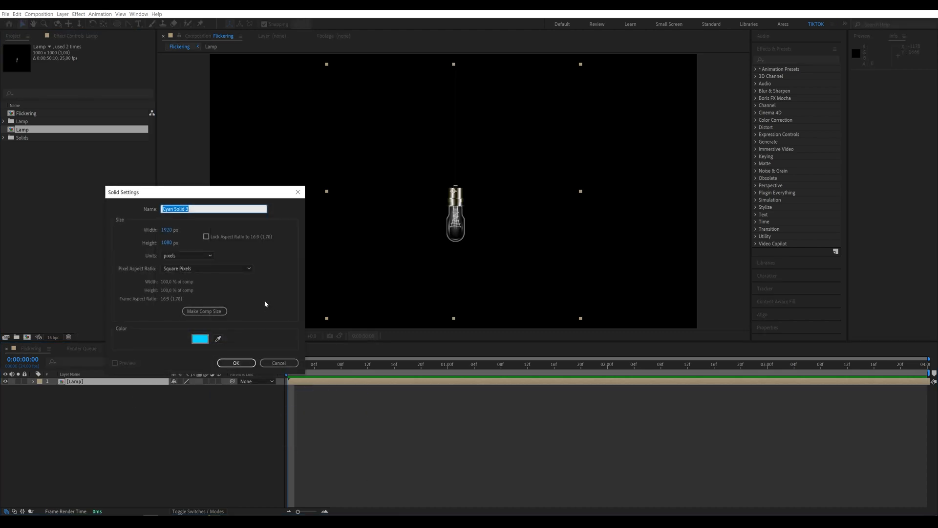
- Create a deep blue 0A00AA solid named BG beneath the Lamp layer
{"action": "left_click", "coordinate": [199, 338]}
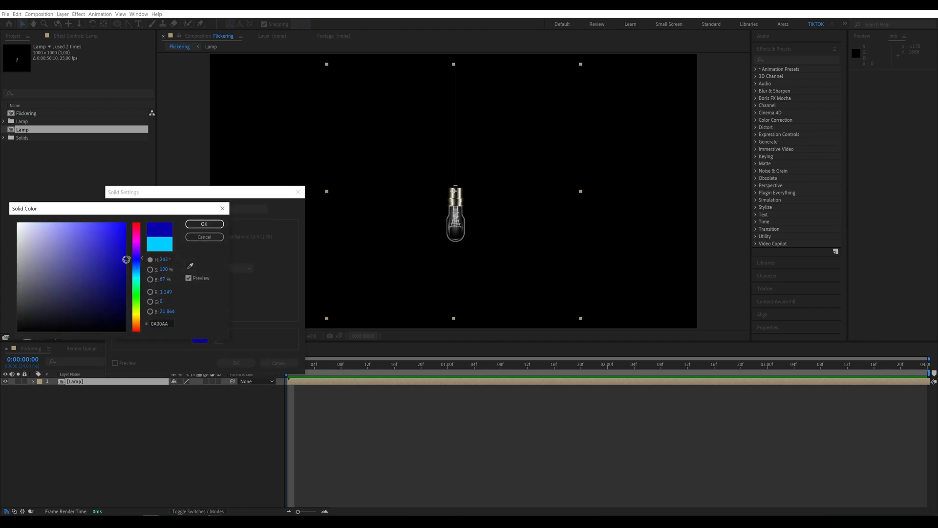
{"action": "left_click", "coordinate": [204, 224]}
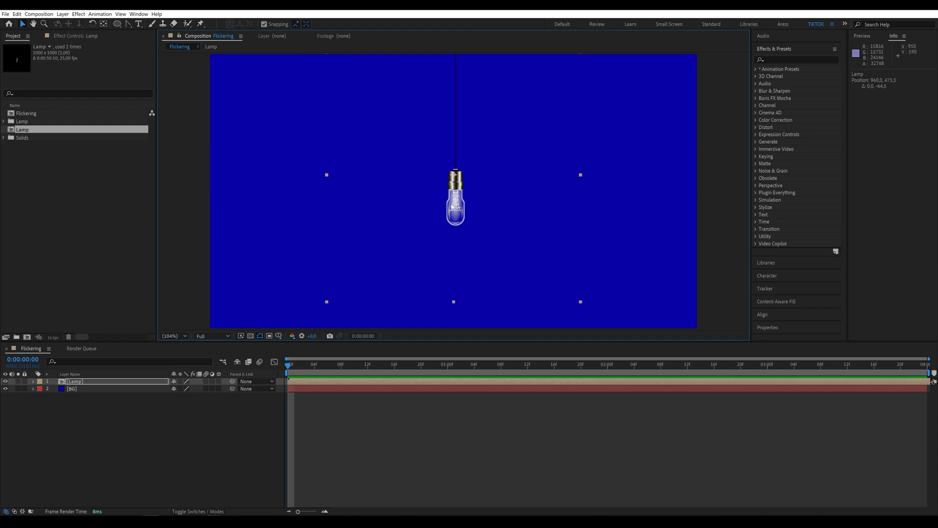
{"action": "left_click", "coordinate": [183, 403]}
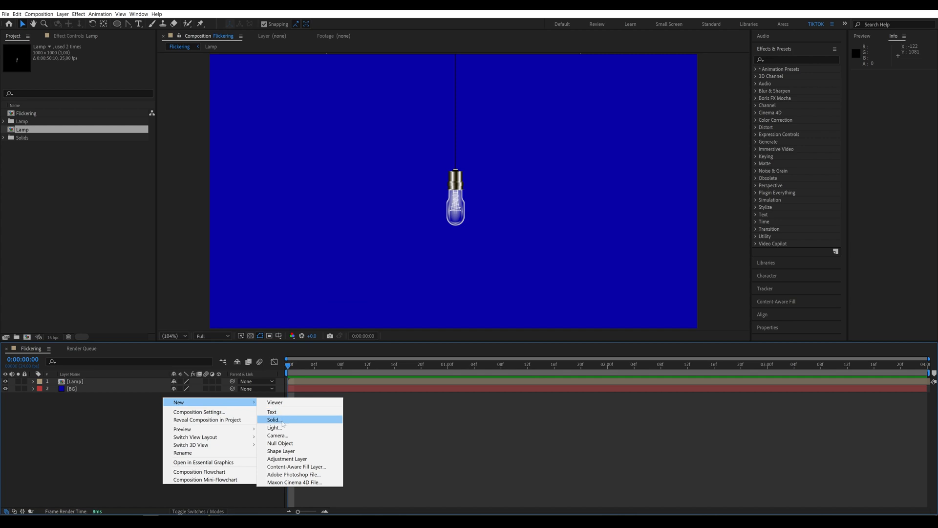
- Add a cyan 00E2F4 solid named Light as the top layer
{"action": "left_click", "coordinate": [274, 419]}
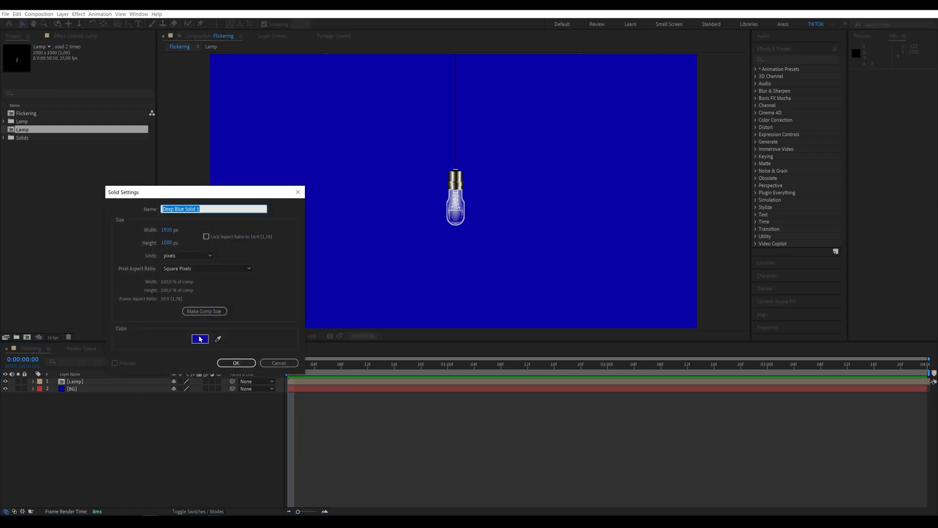
{"action": "type", "text": "Light"}
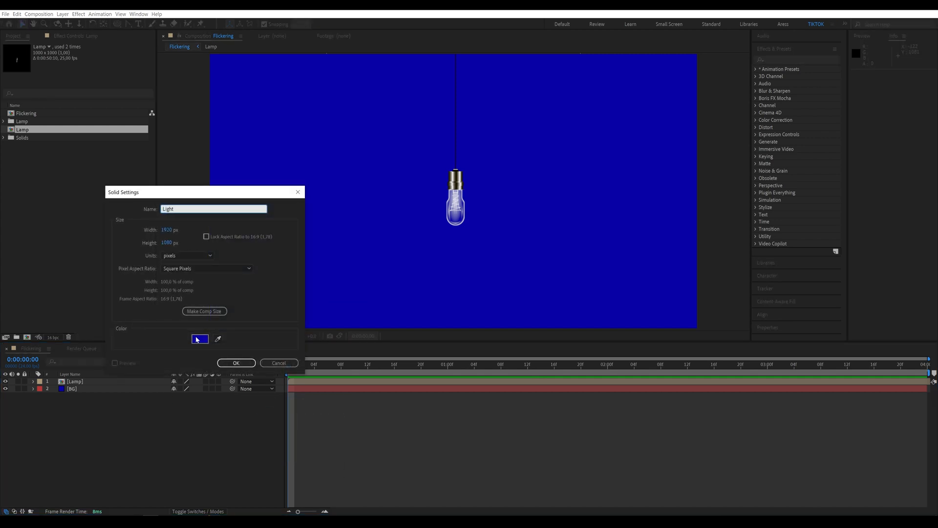
{"action": "left_click", "coordinate": [200, 339]}
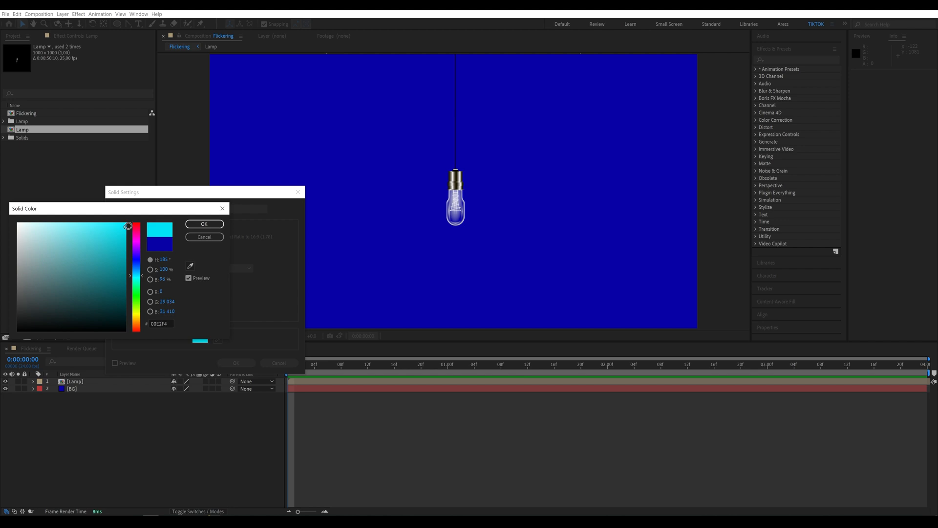
{"action": "left_click", "coordinate": [204, 224]}
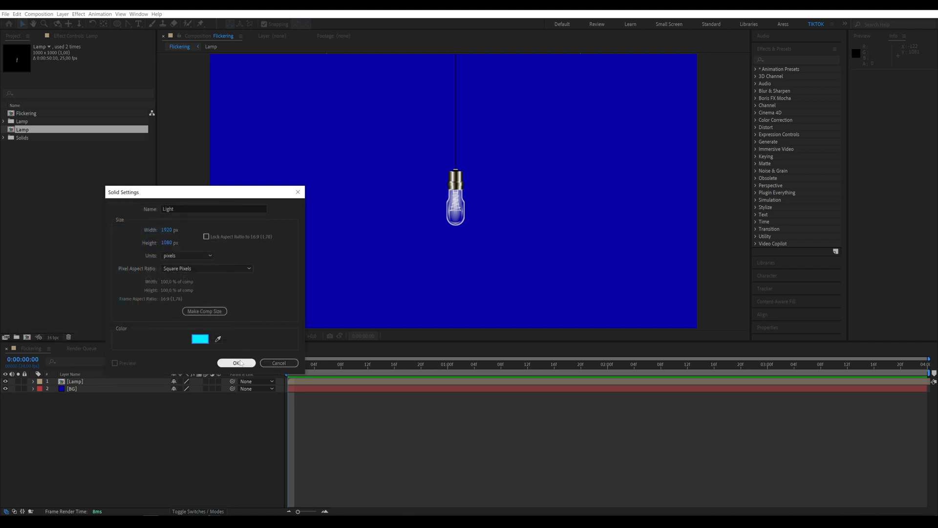
{"action": "left_click", "coordinate": [236, 363]}
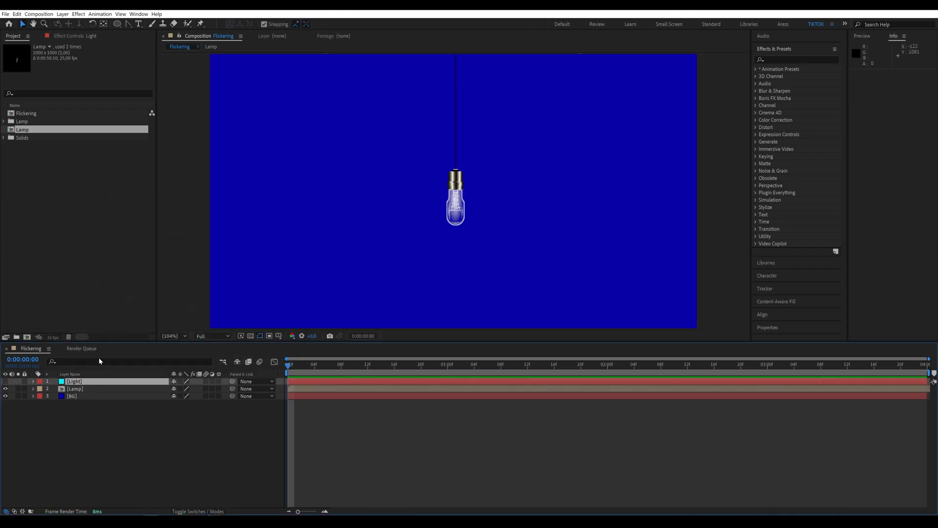
- Draw an elliptical mask on Light with 400 feather, 50% opacity and negative expansion
{"action": "left_click", "coordinate": [118, 24]}
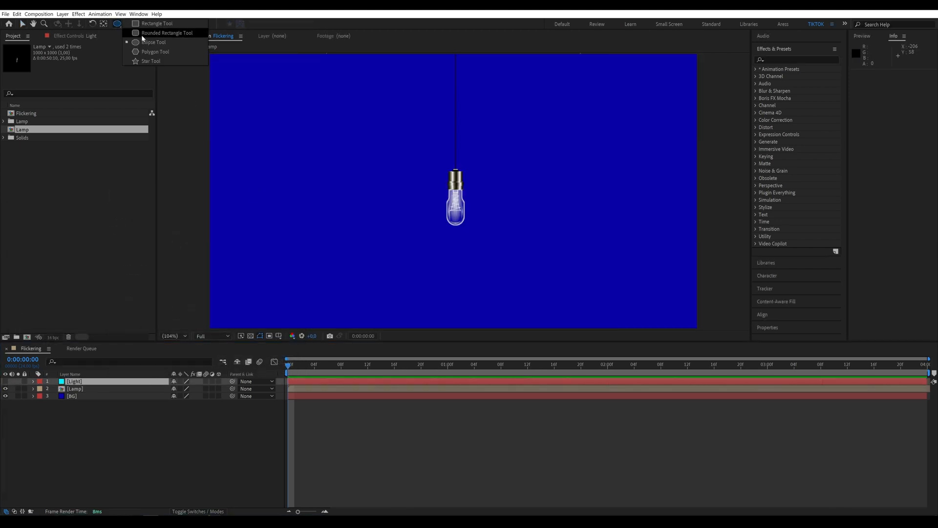
{"action": "left_click", "coordinate": [153, 42]}
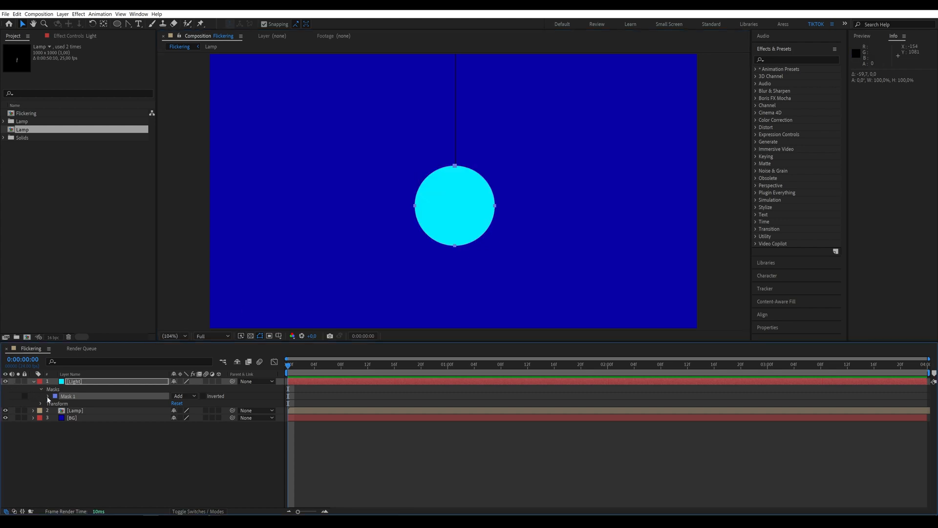
{"action": "left_click", "coordinate": [48, 396]}
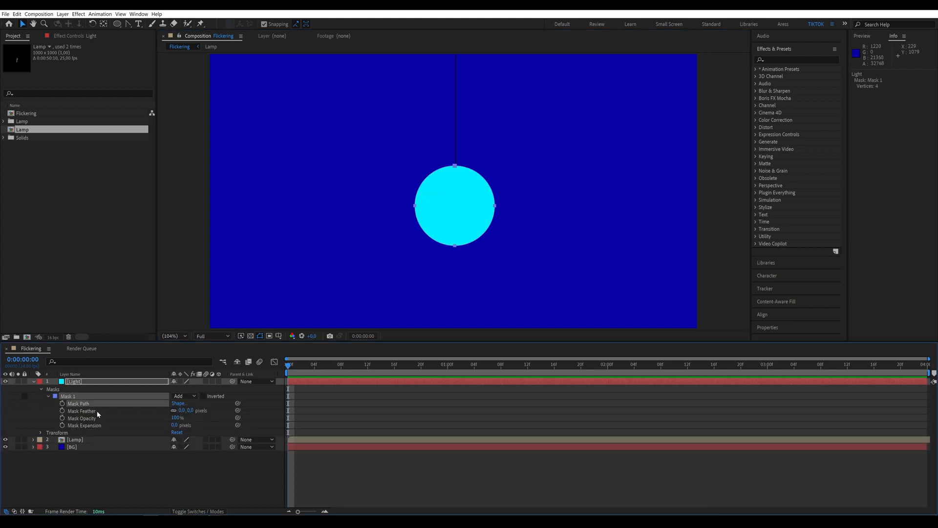
{"action": "left_click", "coordinate": [128, 23]}
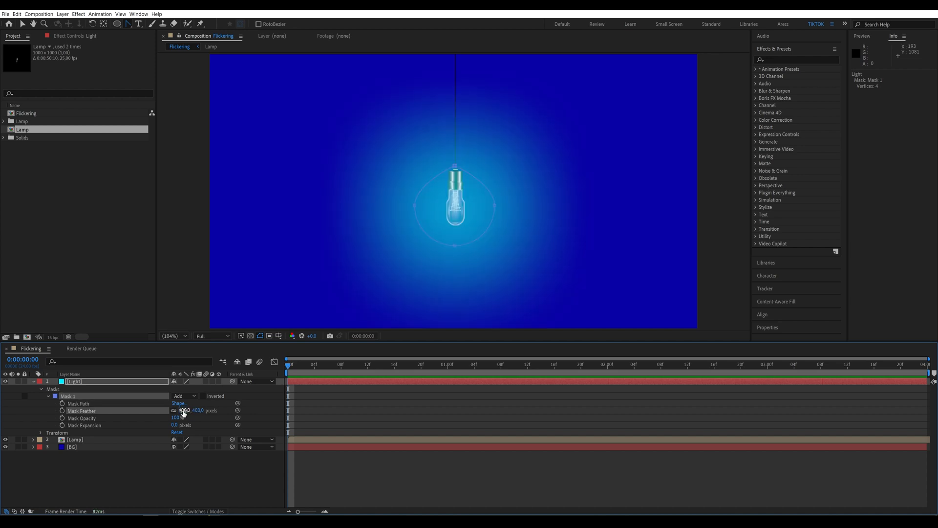
{"action": "double_click", "coordinate": [177, 417]}
{"action": "type", "text": "50"}
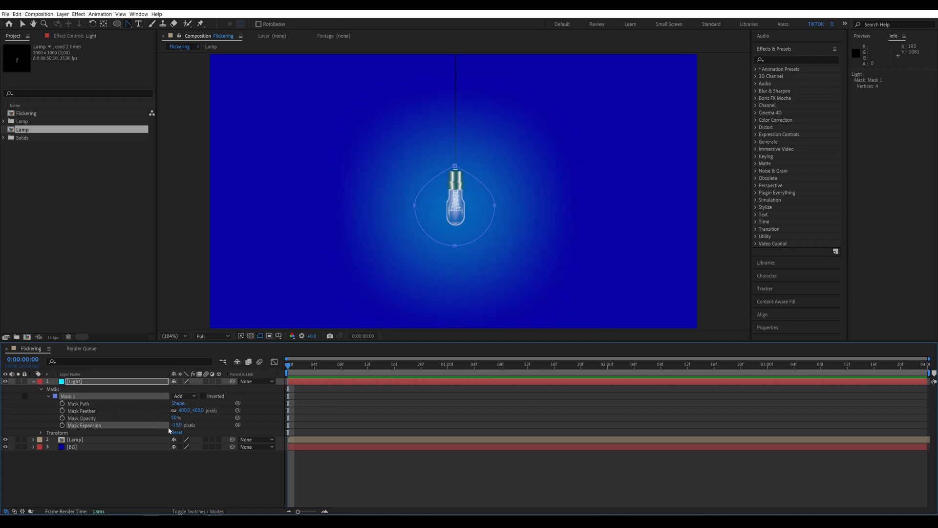
{"action": "left_click", "coordinate": [33, 381]}
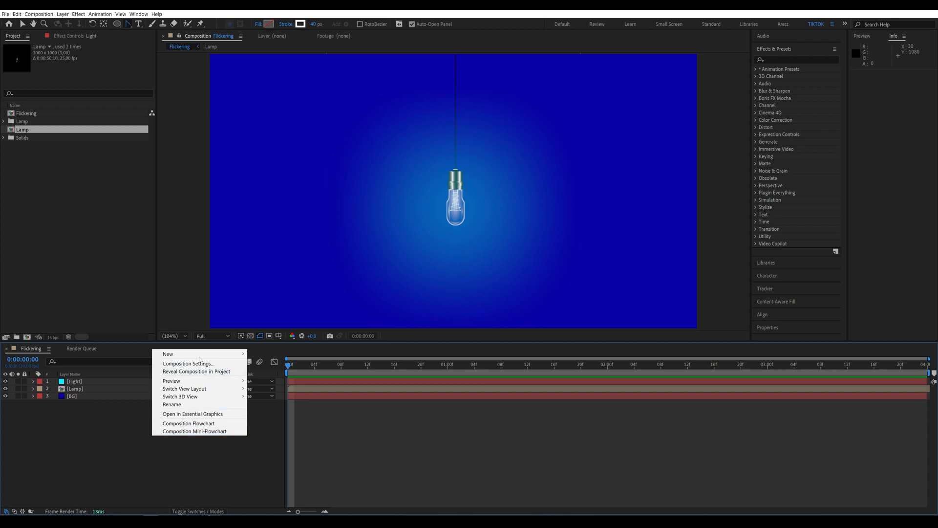
{"action": "mouse_move", "coordinate": [168, 354]}
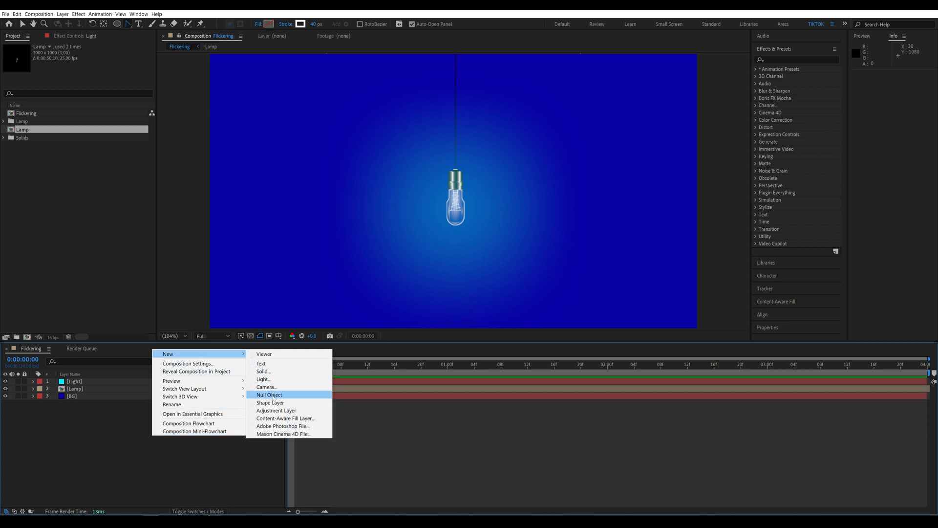
- Add a null object renamed Control and apply the Checkbox Control effect to it
{"action": "left_click", "coordinate": [269, 394]}
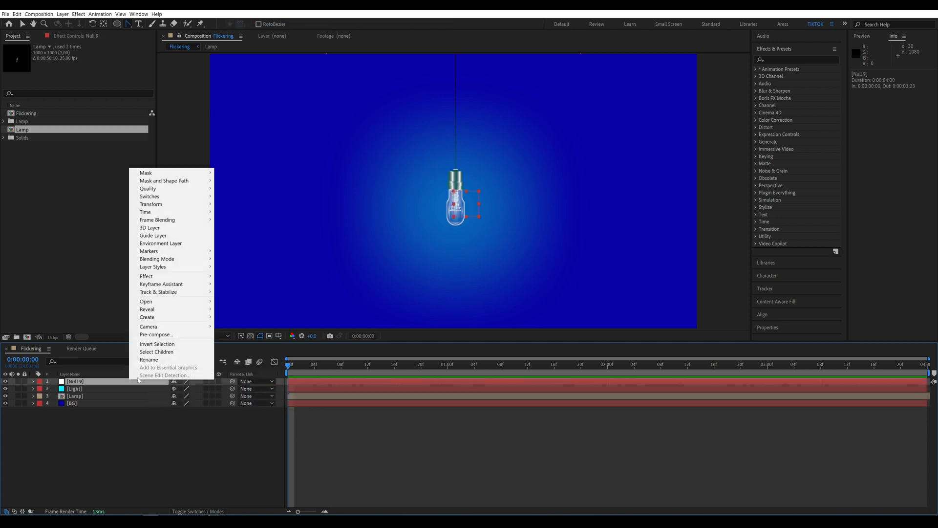
{"action": "left_click", "coordinate": [150, 359]}
{"action": "type", "text": "Control"}
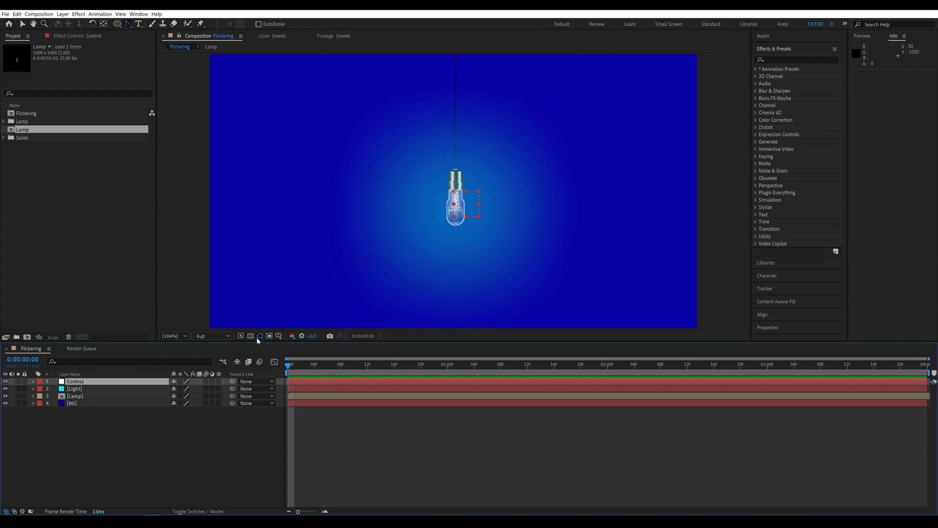
{"action": "left_click", "coordinate": [796, 59]}
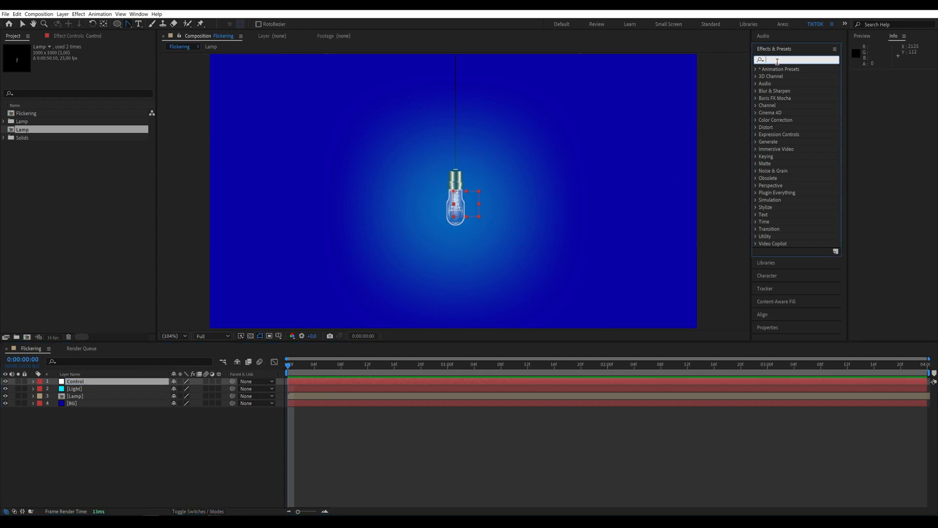
{"action": "type", "text": "checkb"}
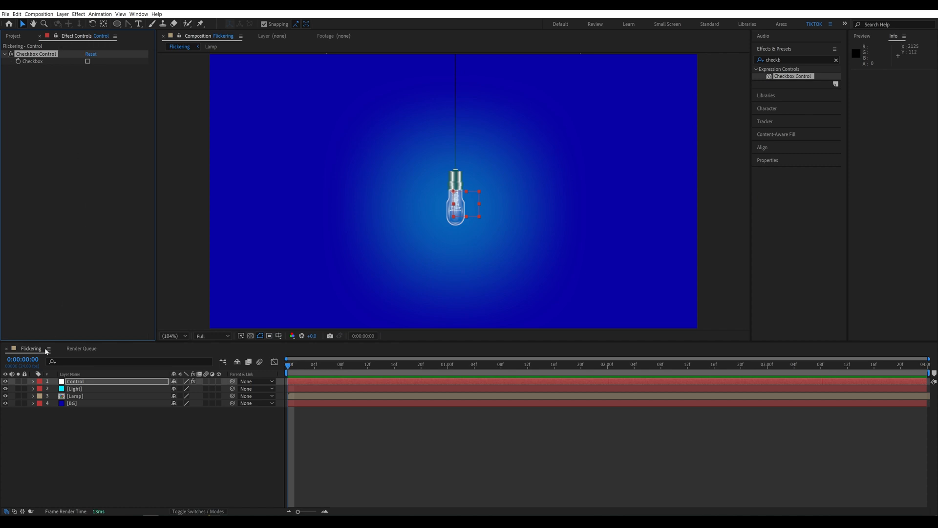
{"action": "left_click", "coordinate": [33, 388]}
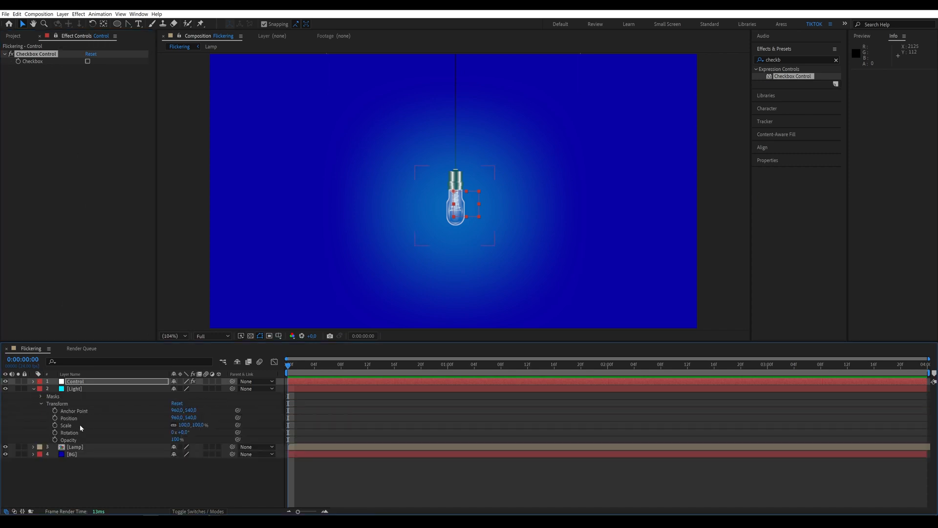
- Give Light's opacity a wiggle(6,100) expression linked to Control's checkbox value
{"action": "left_click", "coordinate": [74, 389]}
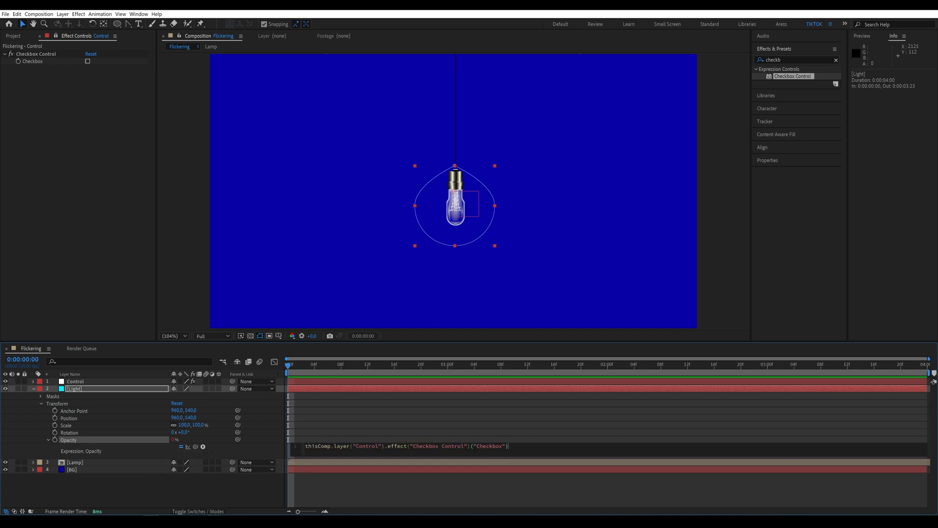
{"action": "mouse_move", "coordinate": [512, 445]}
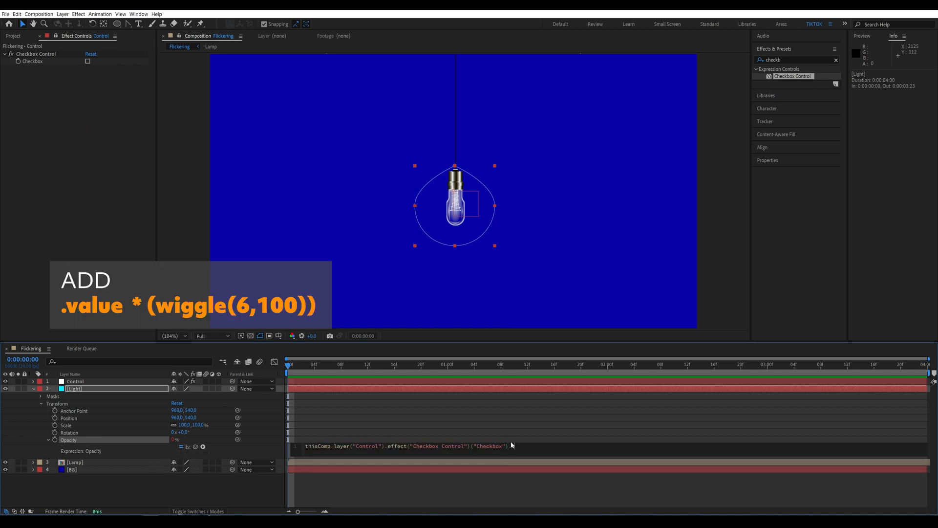
{"action": "type", "text": ".value*(wiggle("}
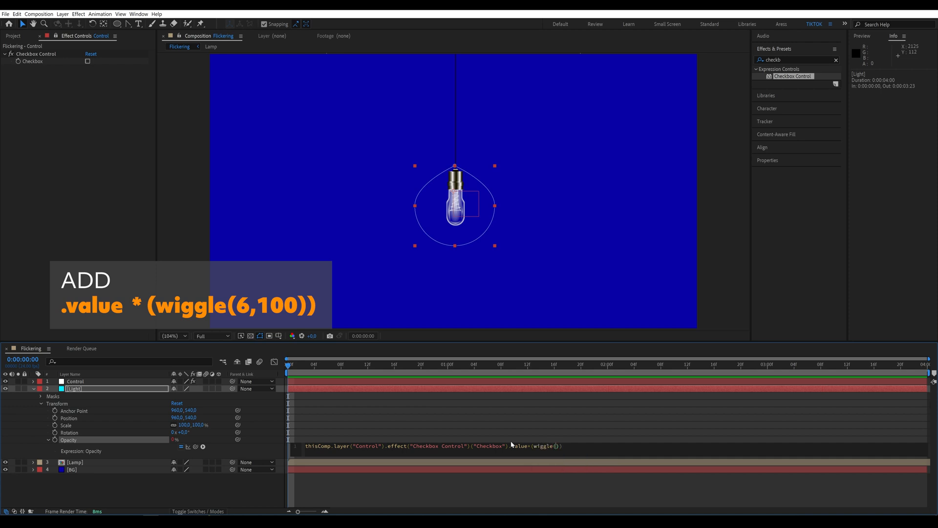
{"action": "type", "text": ",100"}
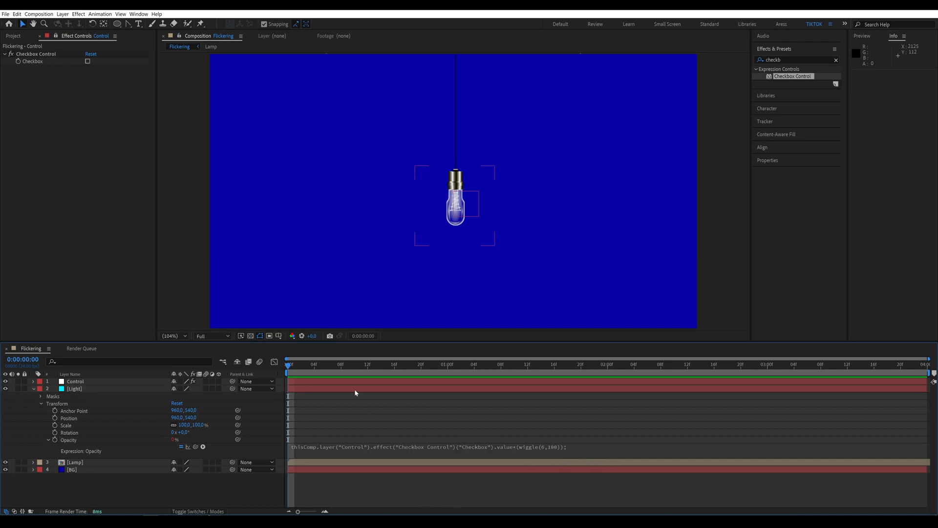
{"action": "left_click", "coordinate": [75, 381]}
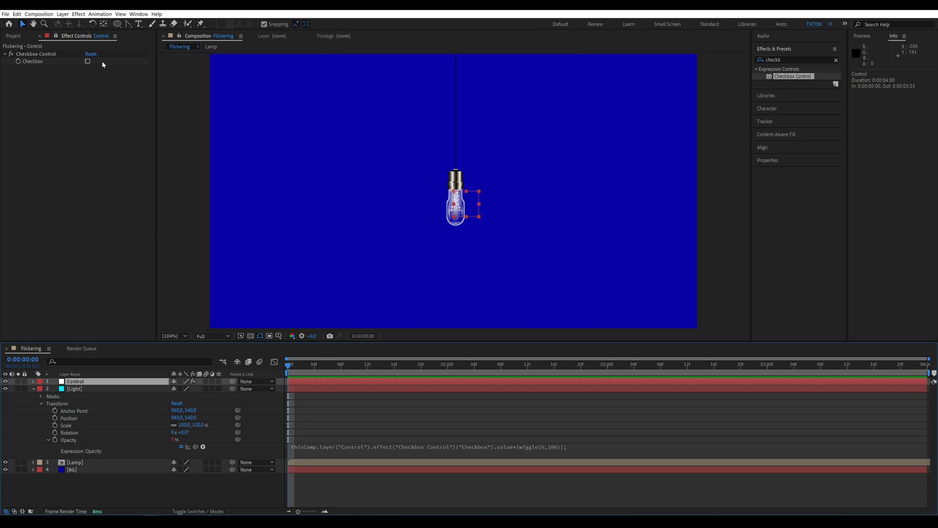
- Toggle the Control checkbox on and off while previewing the flickering glow
{"action": "left_click", "coordinate": [87, 61]}
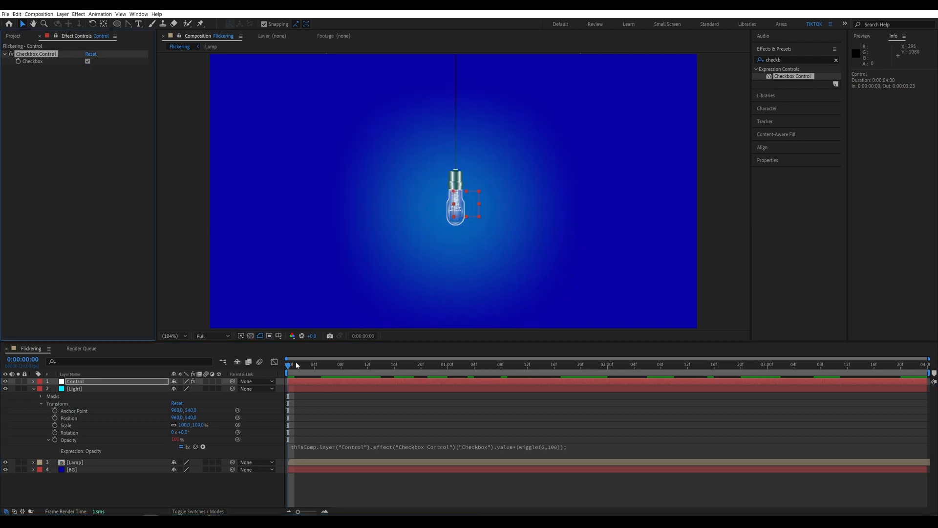
{"action": "key", "text": "space"}
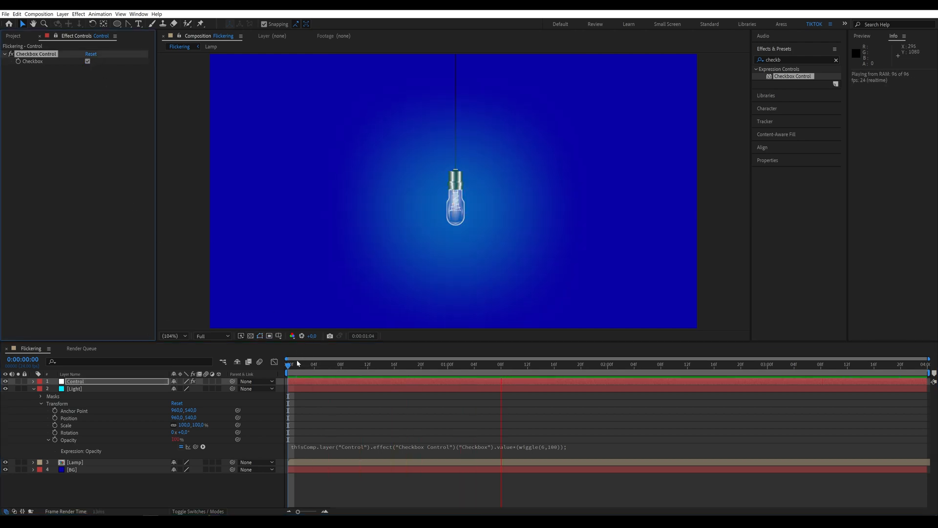
{"action": "left_click", "coordinate": [547, 364]}
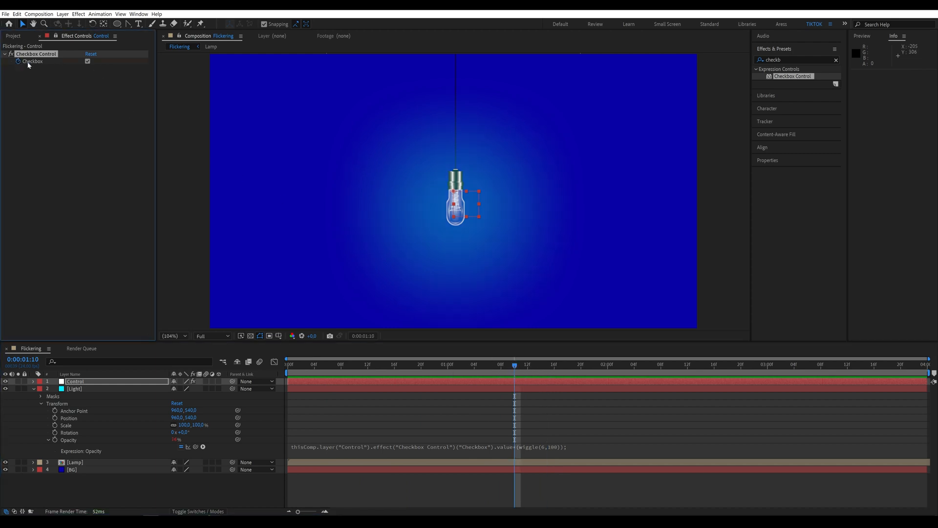
{"action": "left_click", "coordinate": [607, 365]}
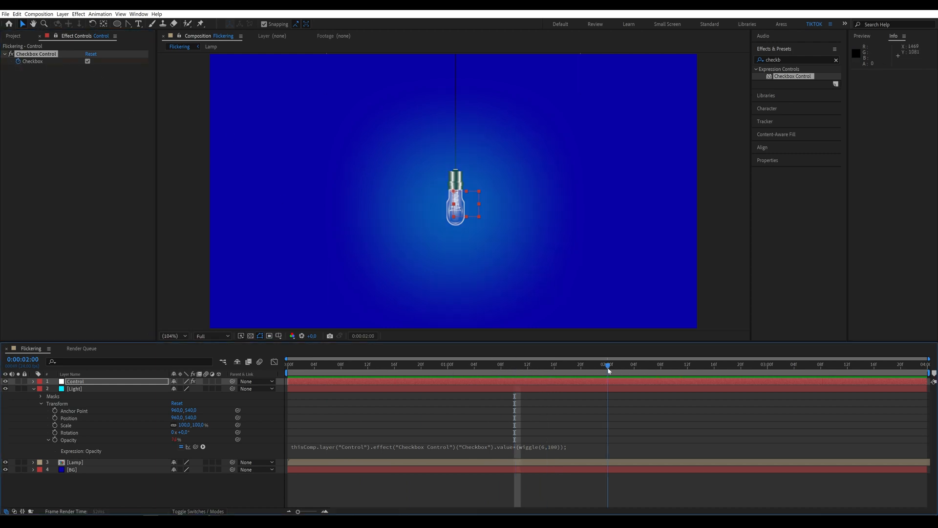
{"action": "left_click", "coordinate": [87, 61]}
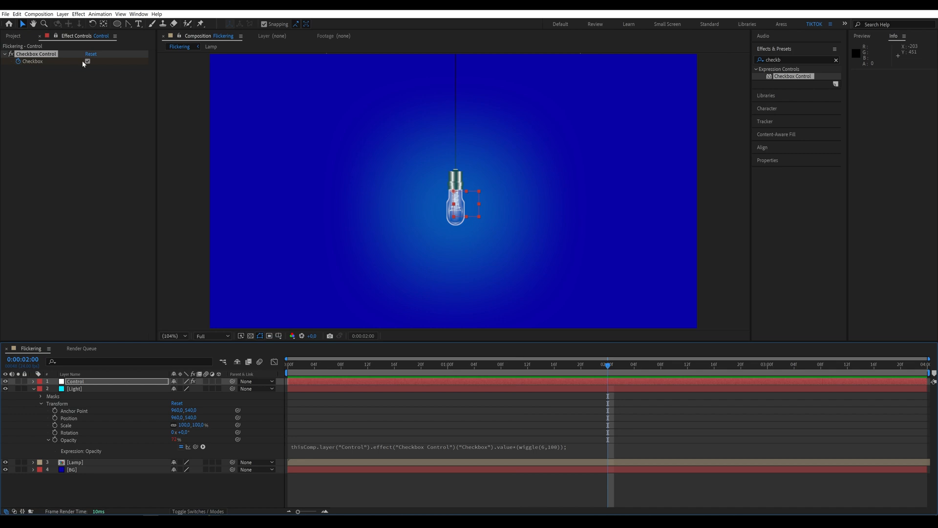
{"action": "left_click", "coordinate": [87, 61]}
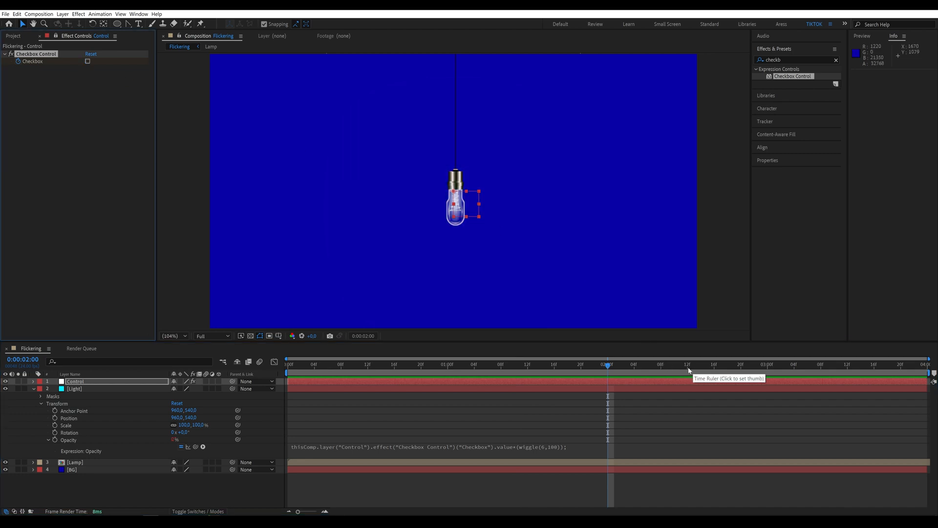
{"action": "left_click", "coordinate": [88, 62]}
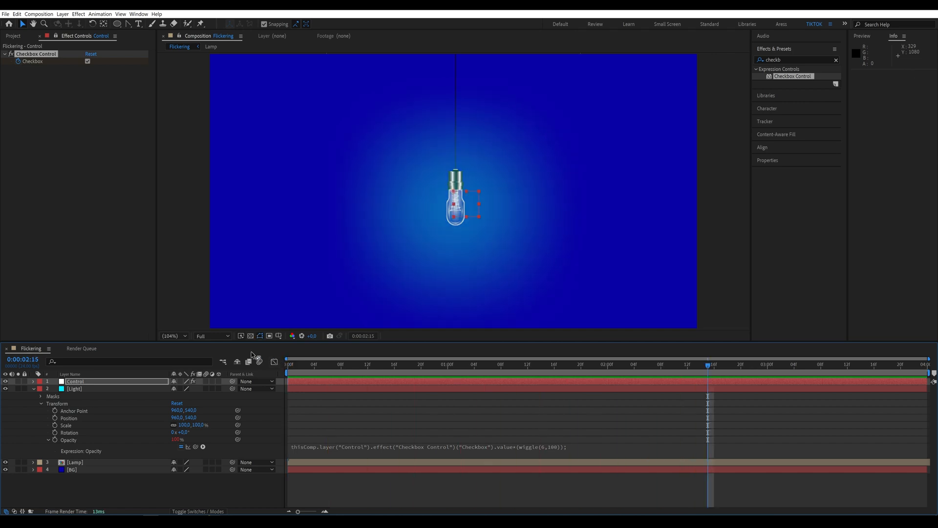
{"action": "left_click", "coordinate": [33, 388]}
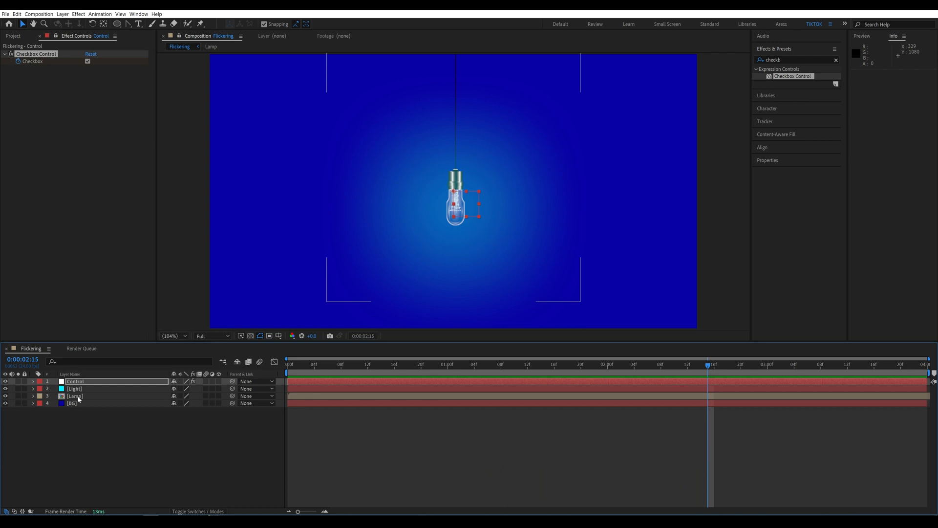
- Precompose the Control, Light and Lamp layers into a composition named Light lamp
{"action": "left_click", "coordinate": [74, 388]}
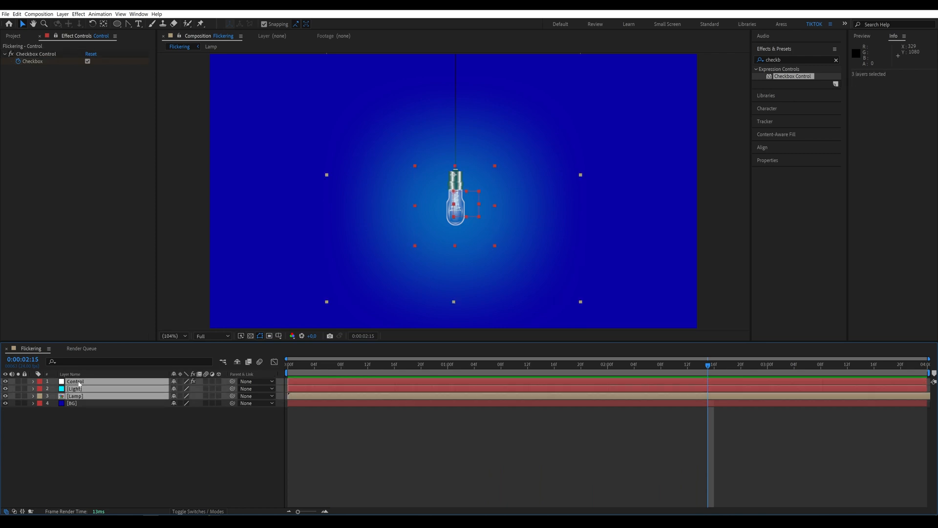
{"action": "right_click", "coordinate": [74, 382]}
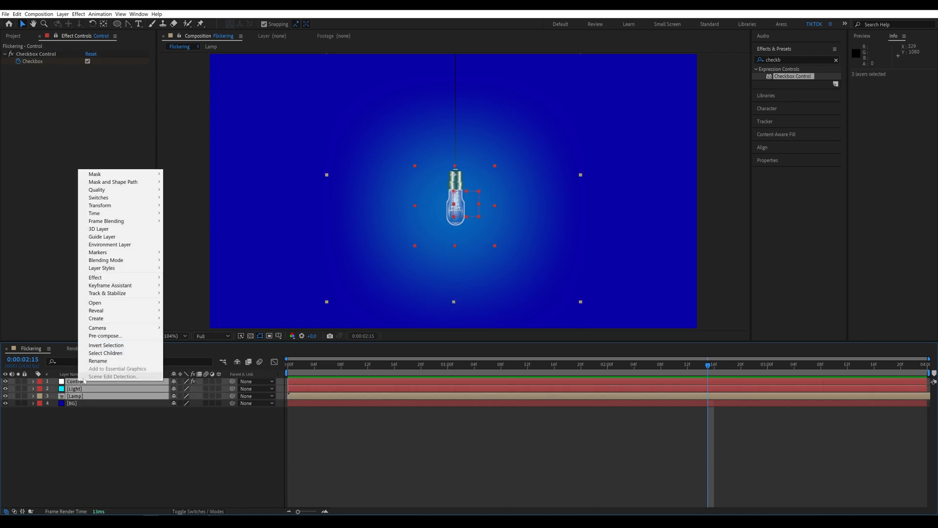
{"action": "left_click", "coordinate": [104, 335]}
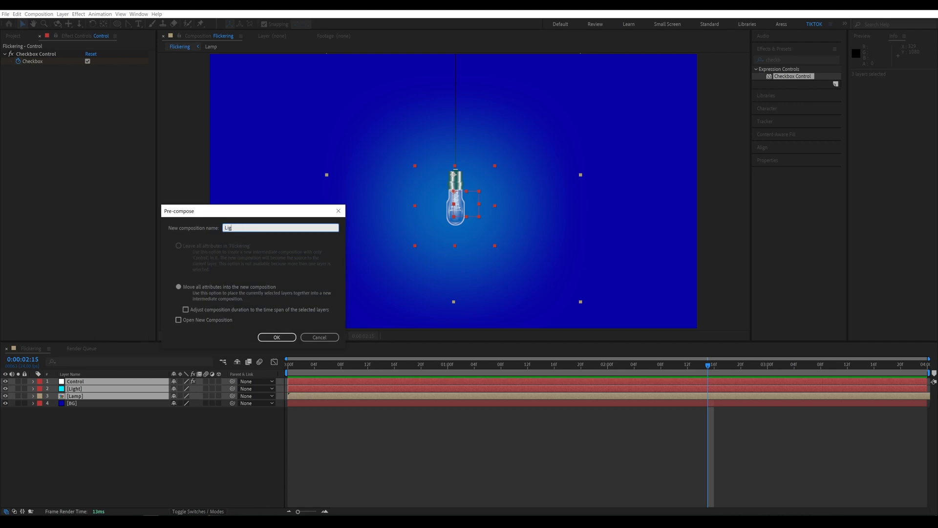
{"action": "left_click", "coordinate": [277, 336]}
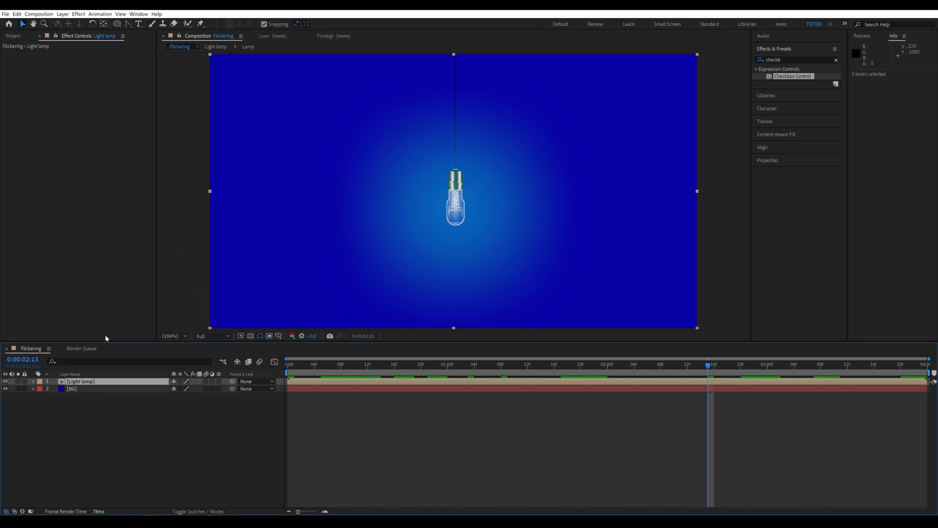
{"action": "mouse_move", "coordinate": [601, 208]}
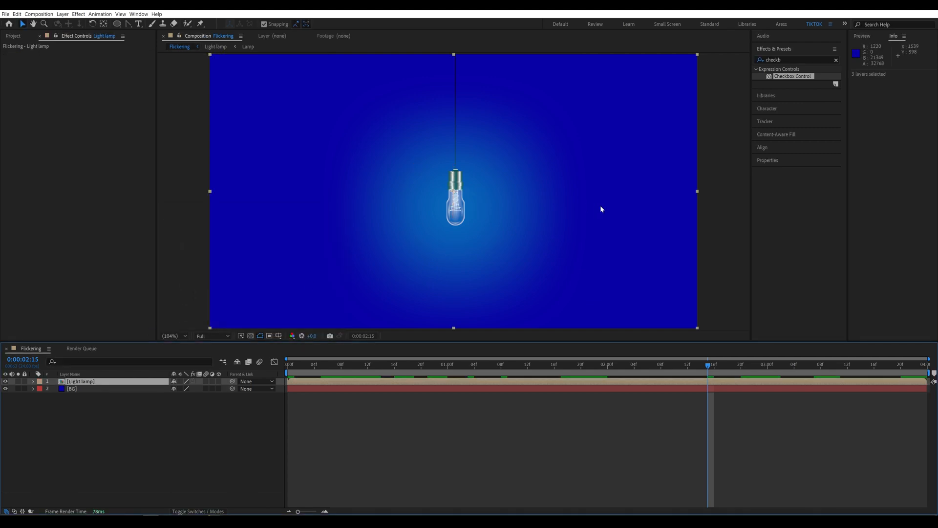
- Apply the CC Bend It effect to Light lamp and set Bend to 5
{"action": "triple_click", "coordinate": [799, 59]}
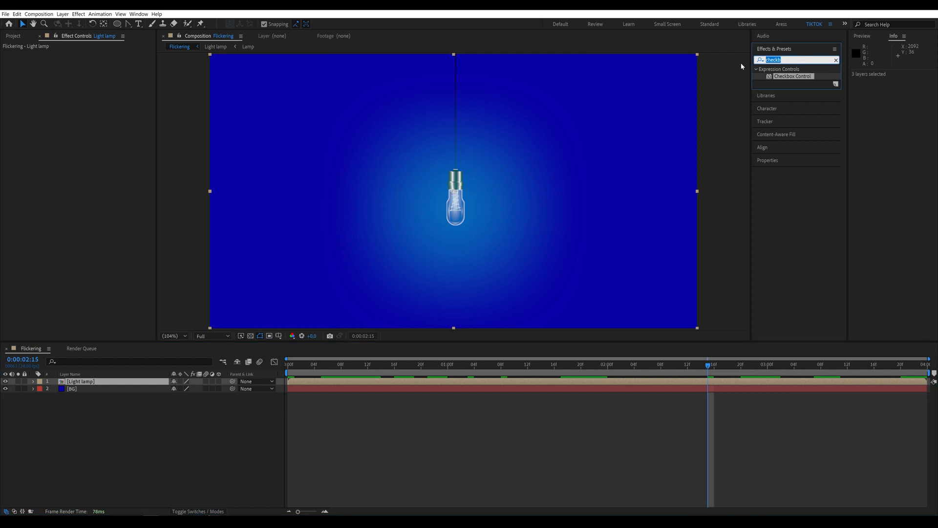
{"action": "type", "text": "cc be"}
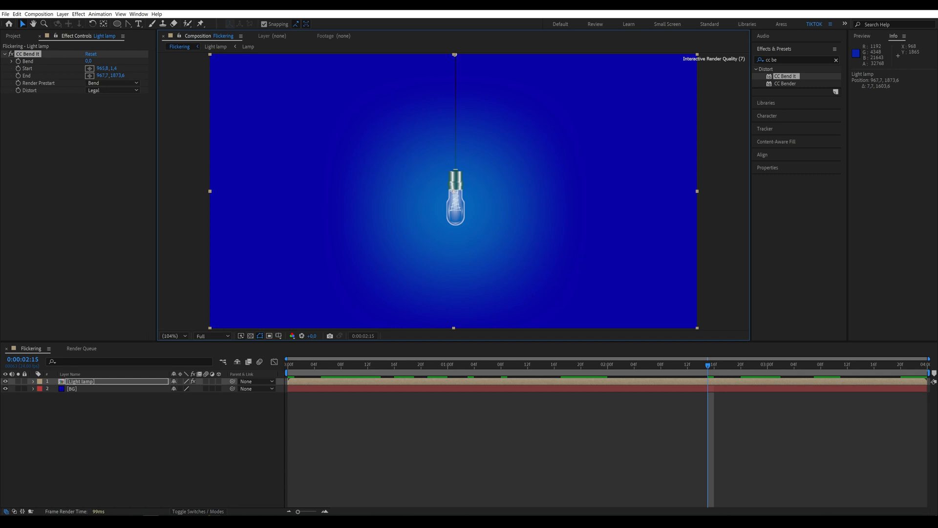
{"action": "left_click", "coordinate": [288, 364]}
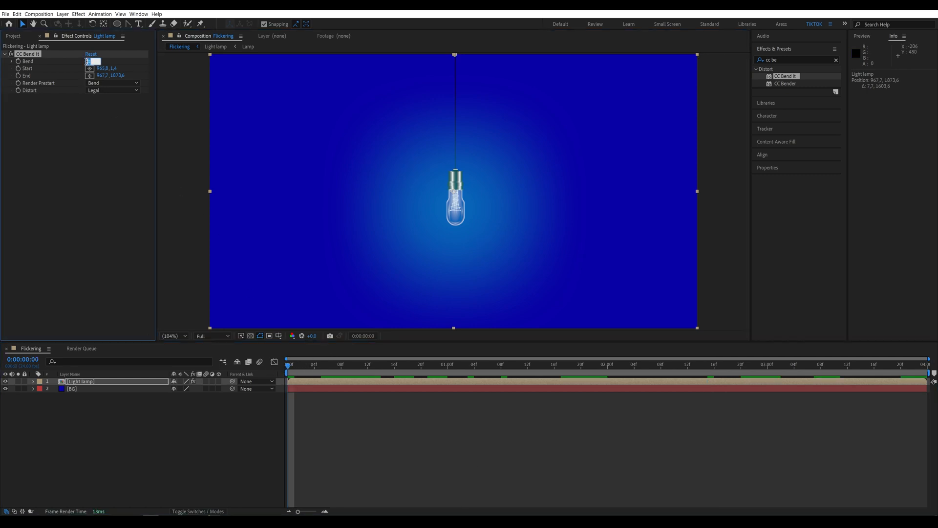
{"action": "type", "text": "5,0"}
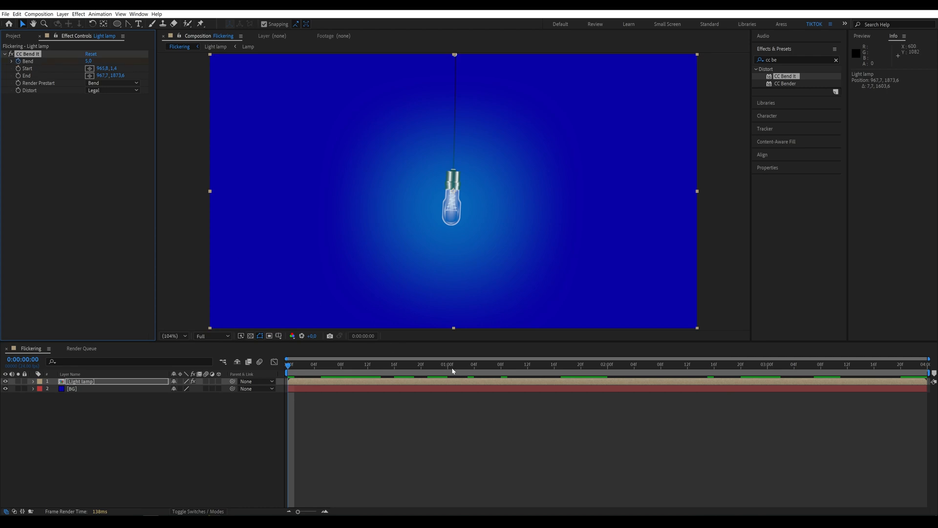
{"action": "left_click", "coordinate": [448, 364]}
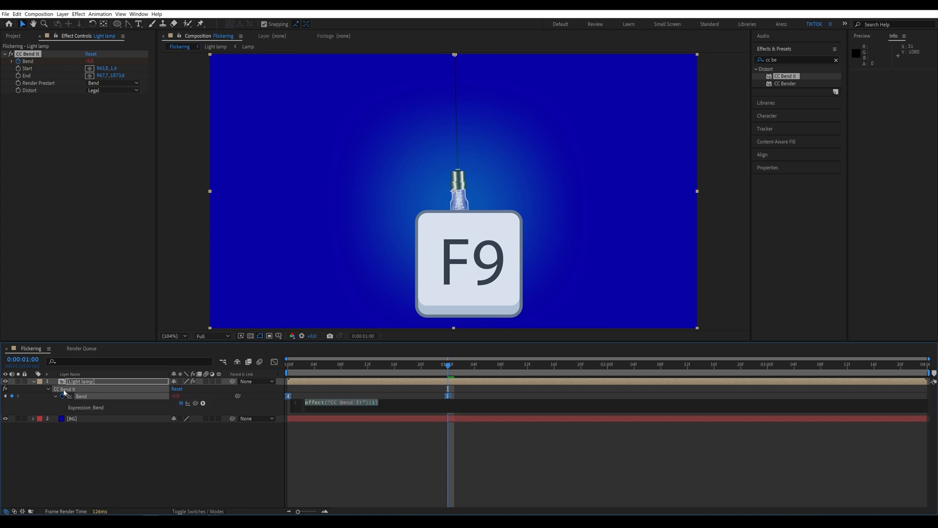
- Add a loopOut("pingpong") expression to the keyframed Bend property
{"action": "type", "text": "loopOut(\""}
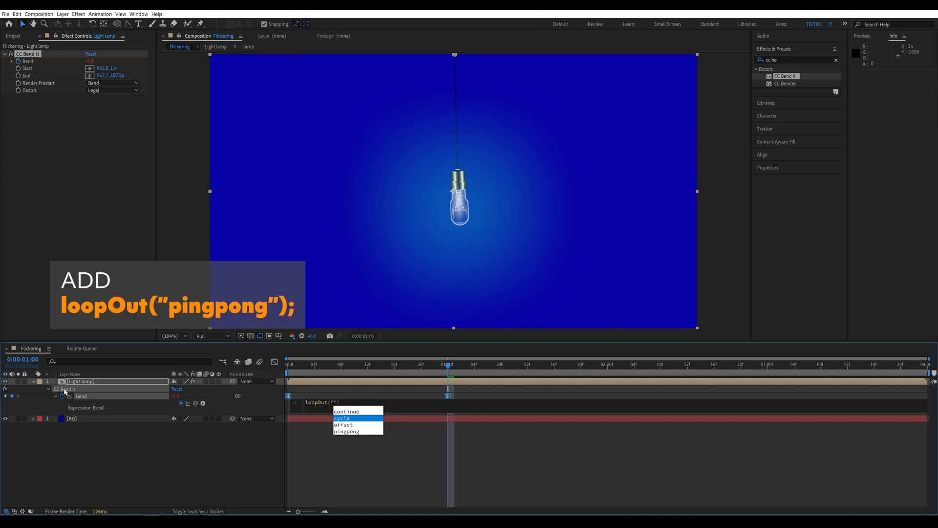
{"action": "left_click", "coordinate": [347, 431]}
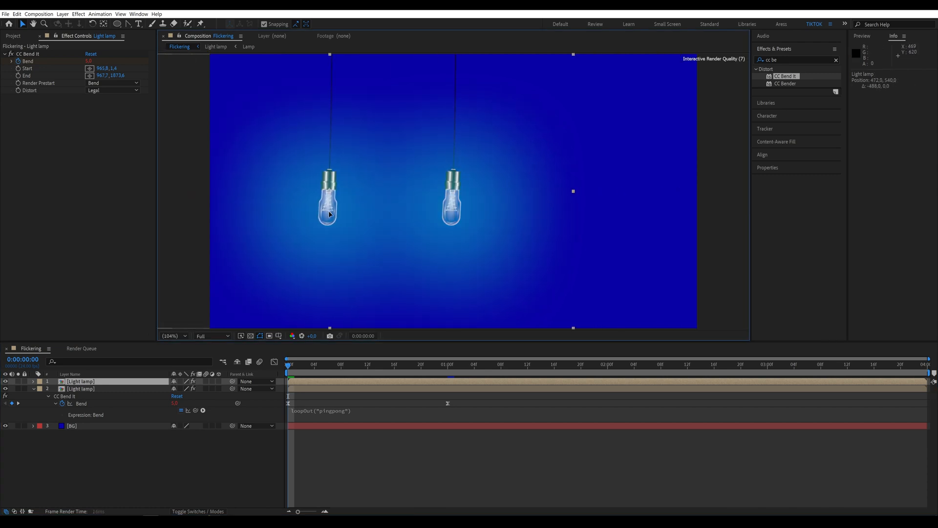
- Move the duplicate lamp higher on the left and enable time remapping on it
{"action": "left_click_drag", "start_coordinate": [328, 210], "coordinate": [325, 149]}
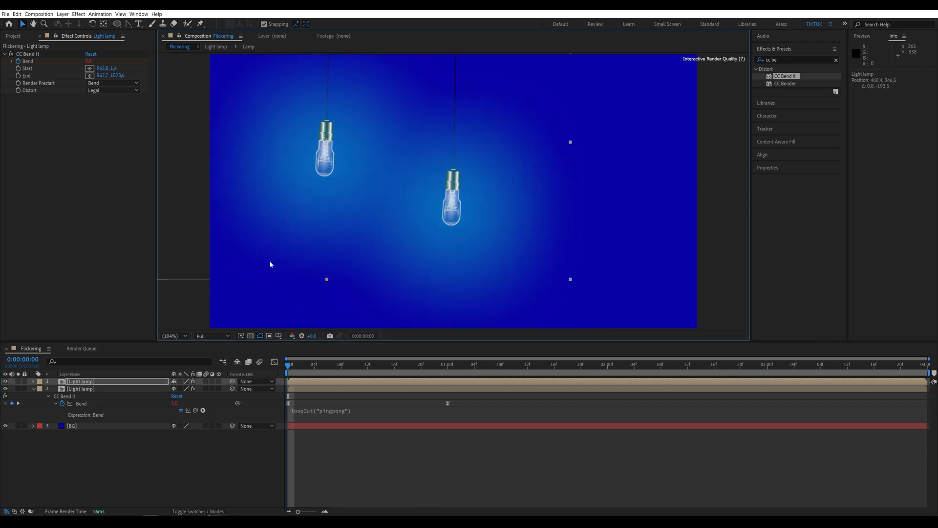
{"action": "right_click", "coordinate": [80, 381]}
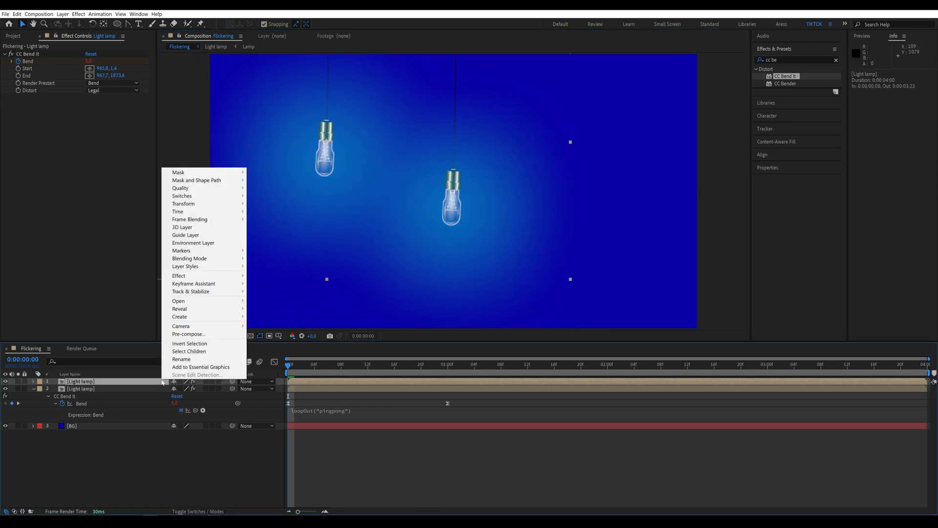
{"action": "mouse_move", "coordinate": [178, 211]}
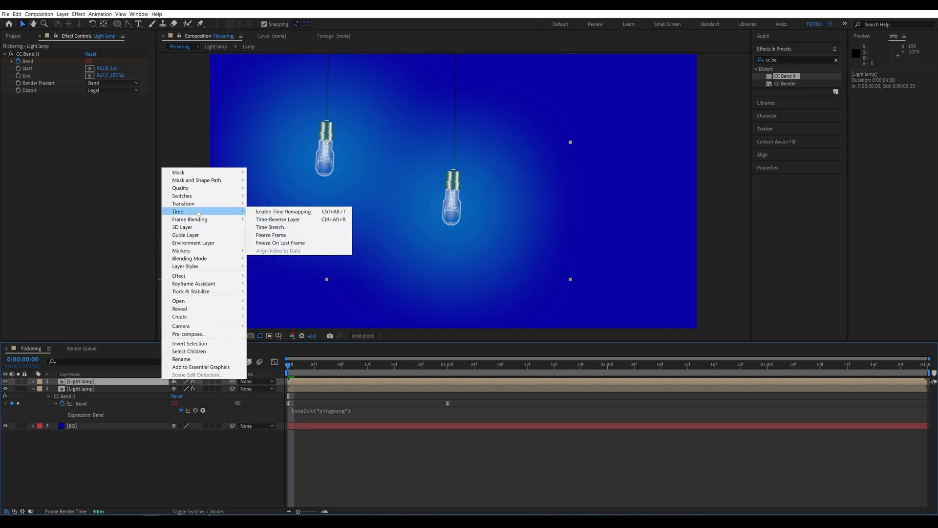
{"action": "left_click", "coordinate": [283, 211]}
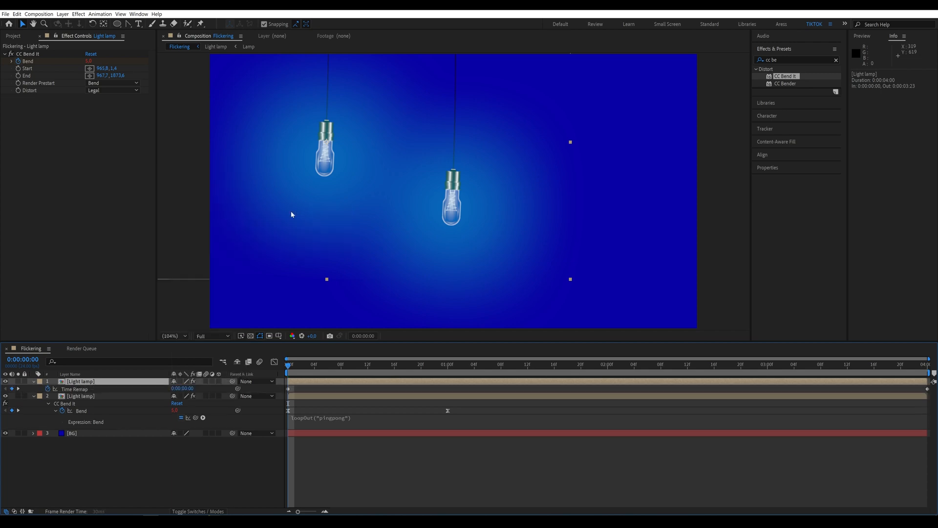
{"action": "mouse_move", "coordinate": [423, 384]}
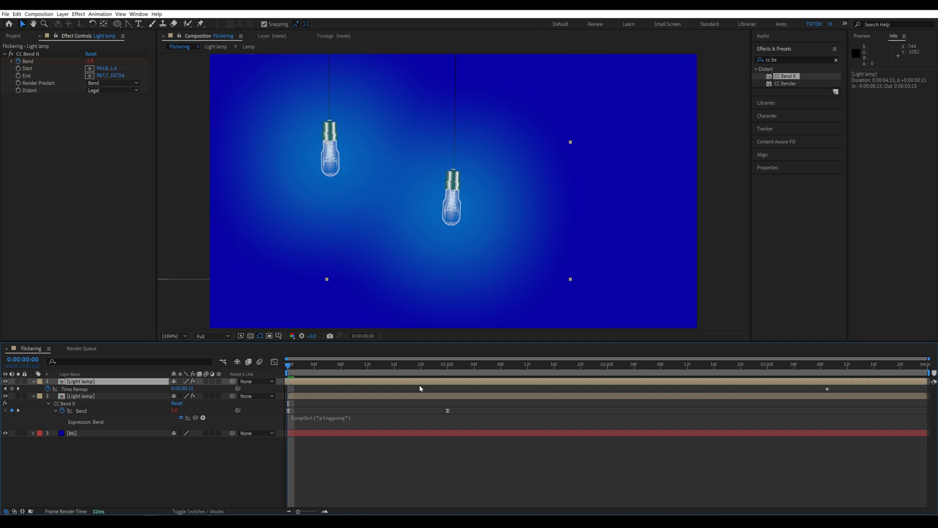
{"action": "left_click", "coordinate": [527, 363]}
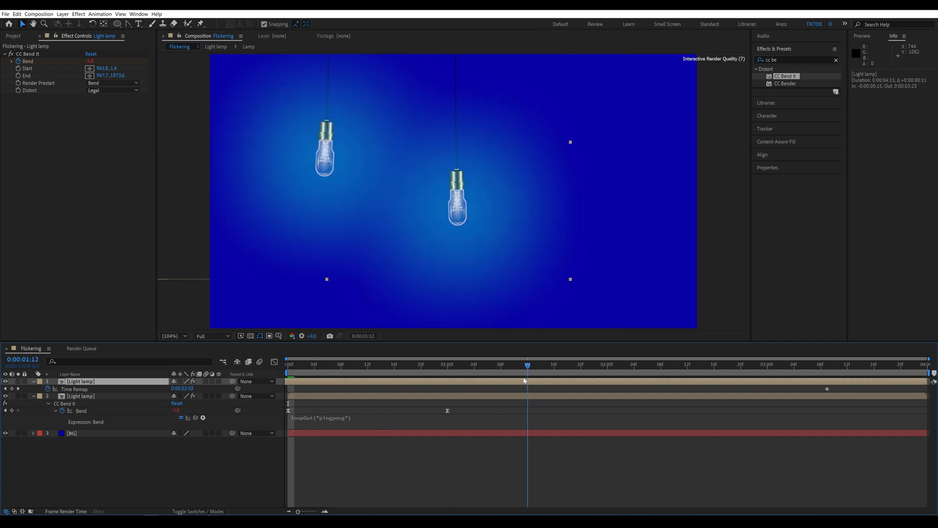